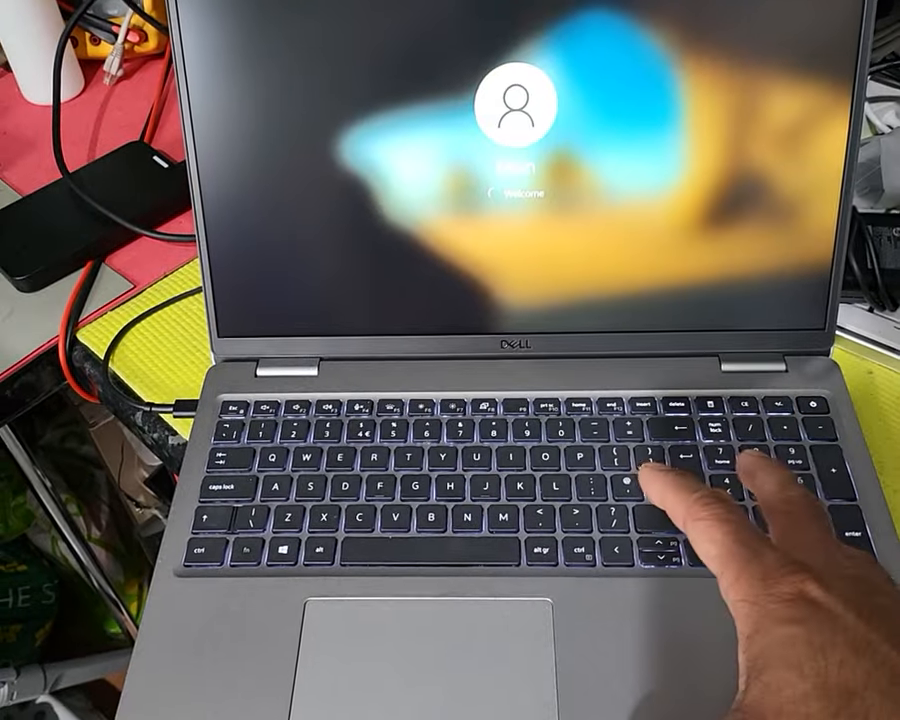
Sign in from the Windows 10 lock screen to reach the desktop and taskbar
{"action": "key", "text": "enter"}
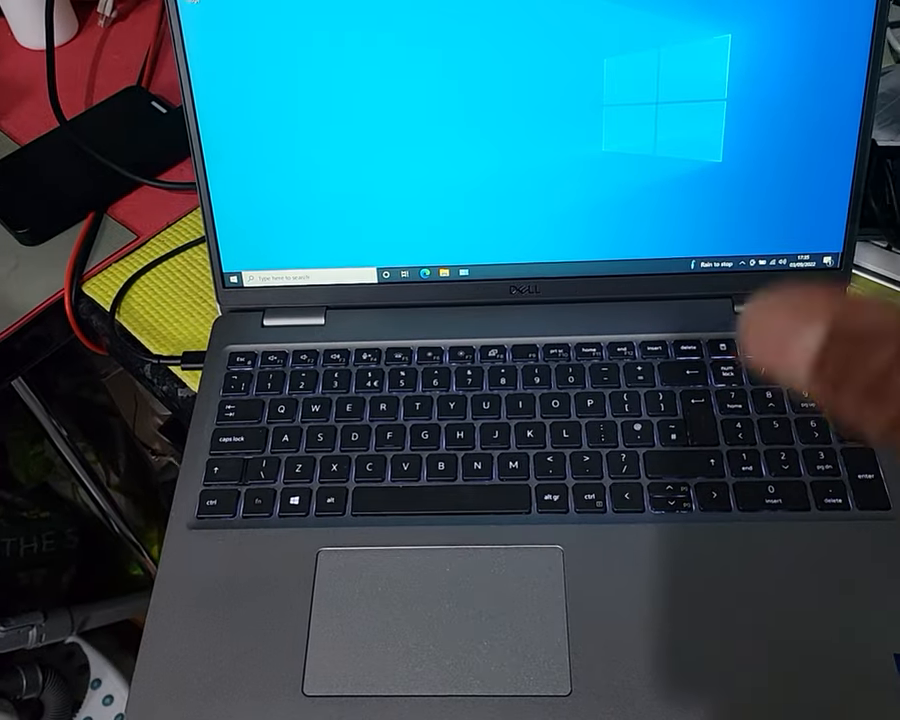